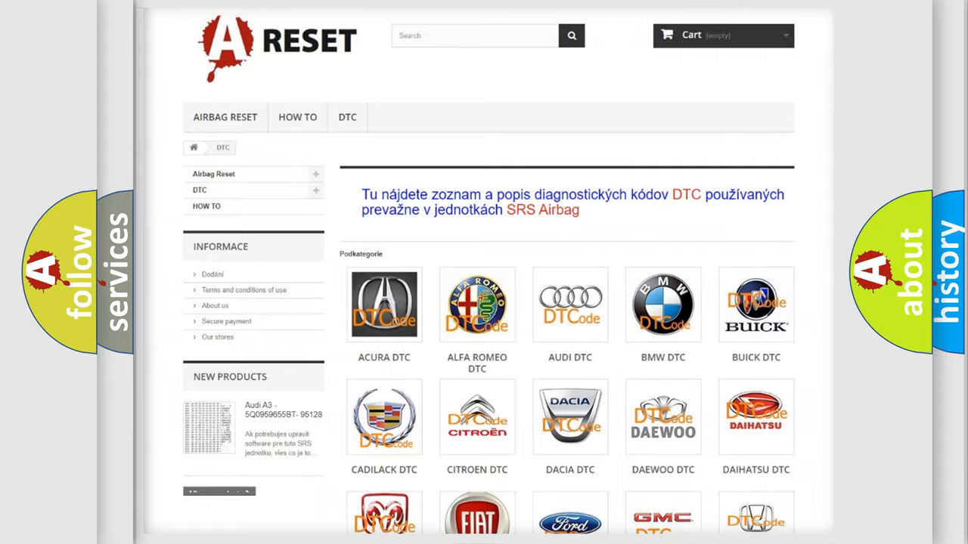
- Choose Saturn from the DTC brand grid and scroll to its B1 SRS airbag trouble codes
scroll(down, 3)
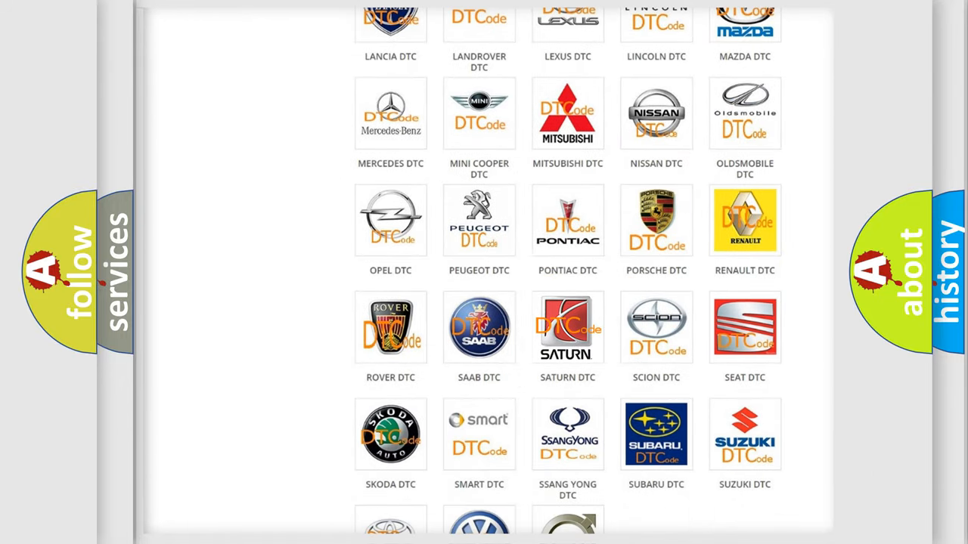
click(569, 326)
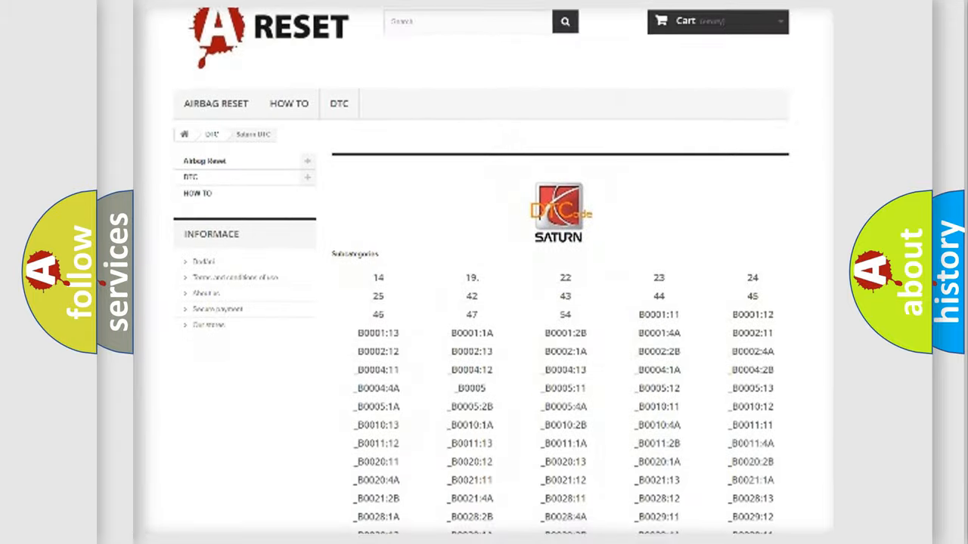
scroll(down, 3)
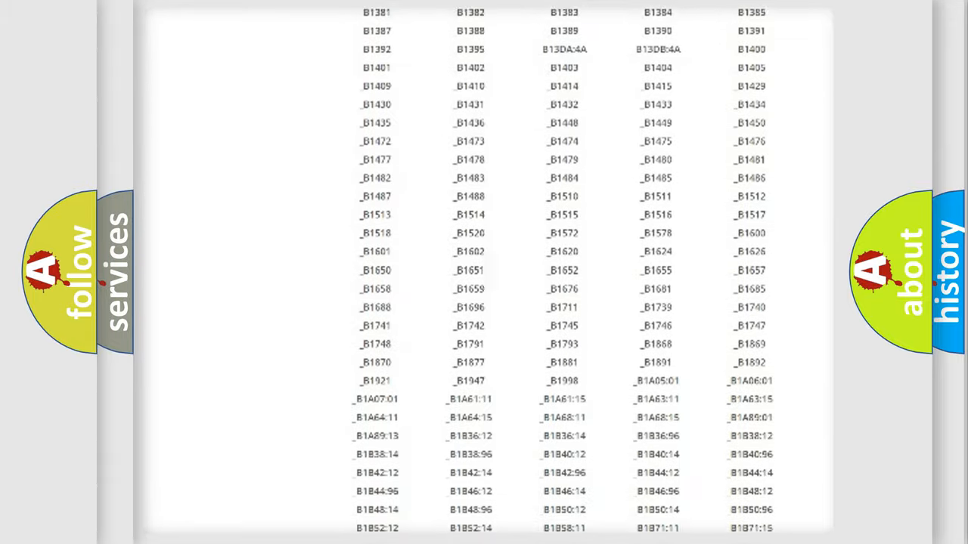